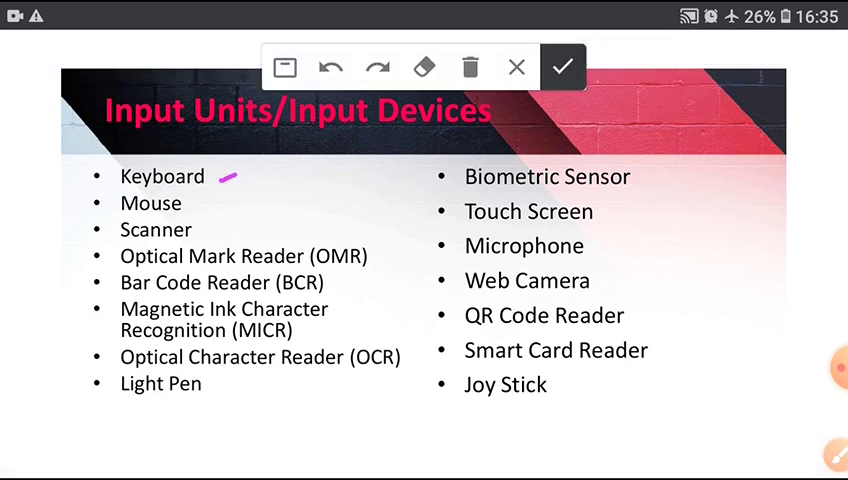
Draw purple underlines beside Keyboard and another device in the Input Devices list.
drag(195, 205, 225, 230)
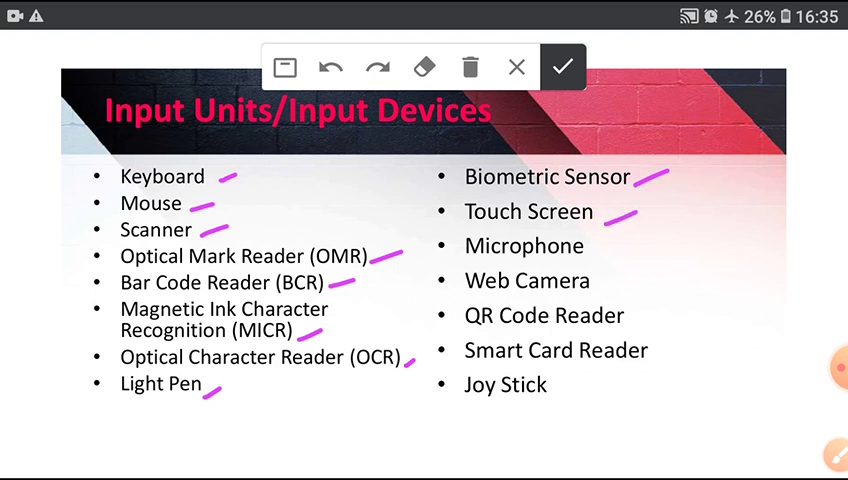
drag(605, 280, 665, 325)
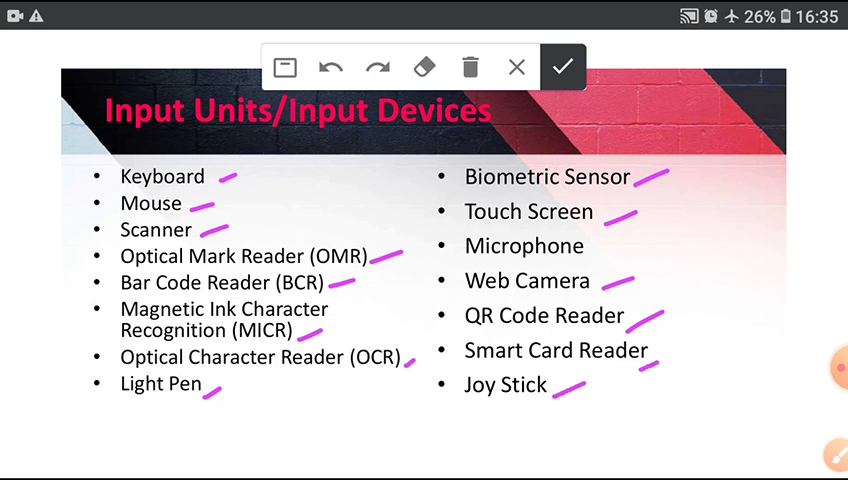
click(562, 67)
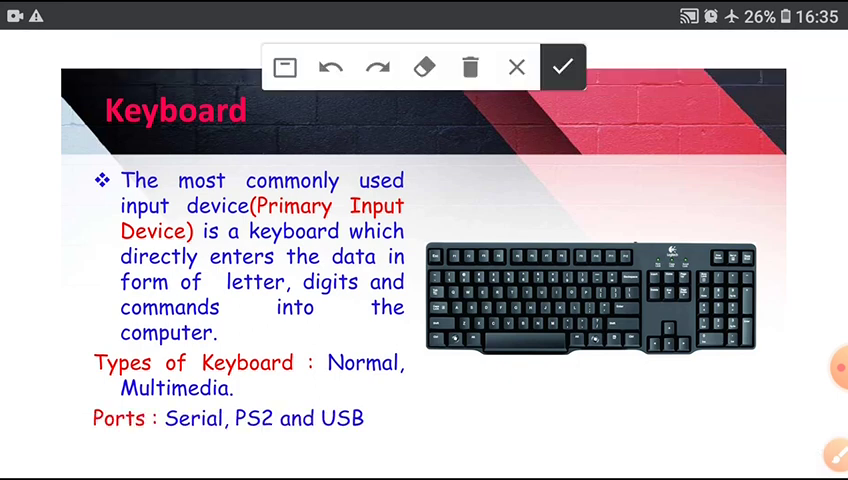
Underline Primary Input Device and a key description word on the Keyboard slide.
drag(258, 220, 408, 233)
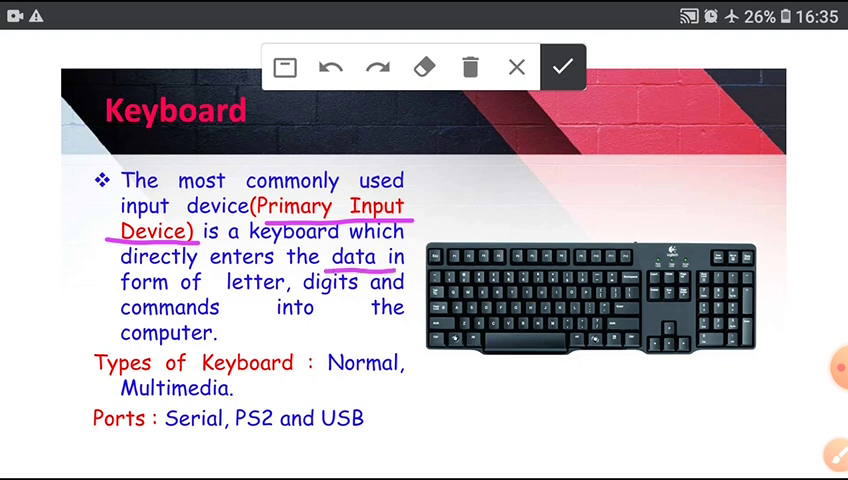
drag(215, 268, 278, 266)
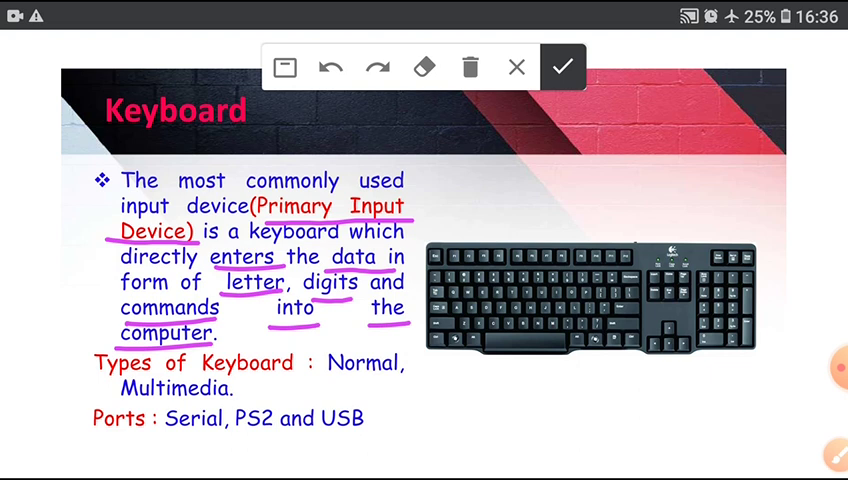
click(322, 380)
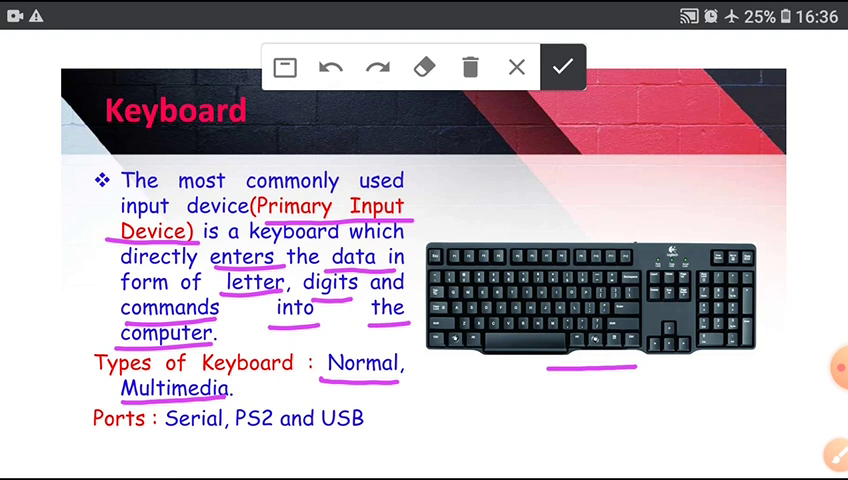
Underline the Serial, PS2 and USB ports line and add tick marks beneath it.
click(157, 444)
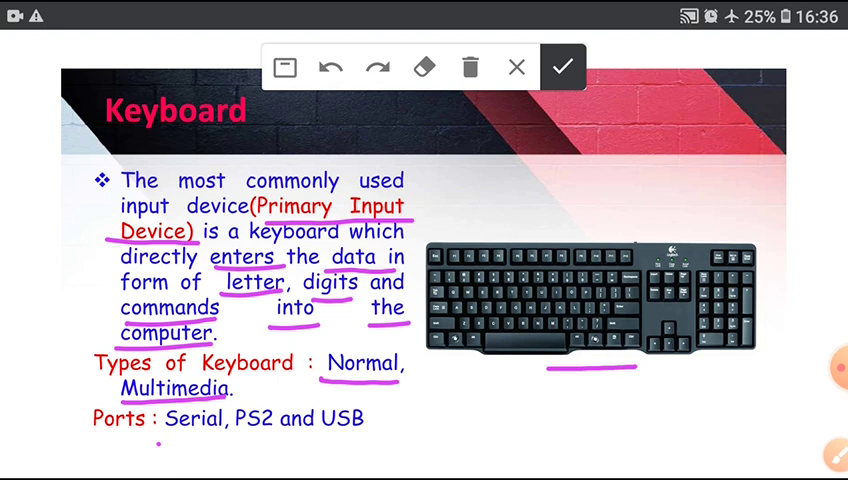
drag(155, 440, 365, 435)
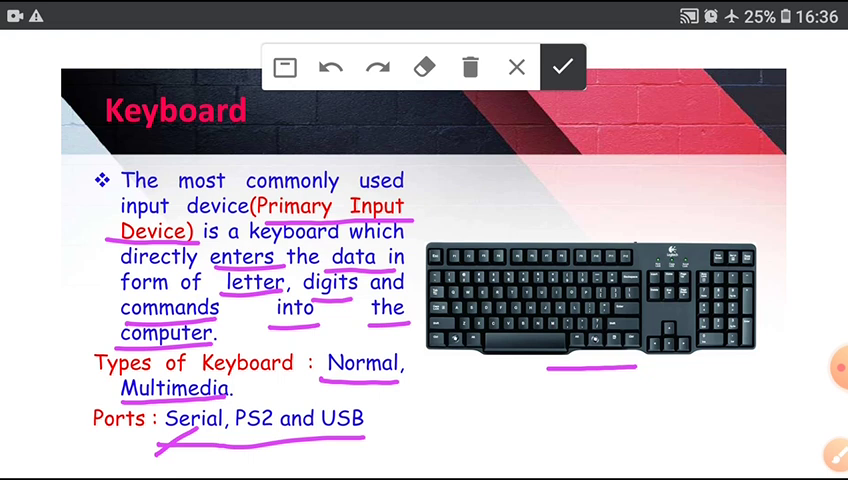
drag(222, 459, 273, 432)
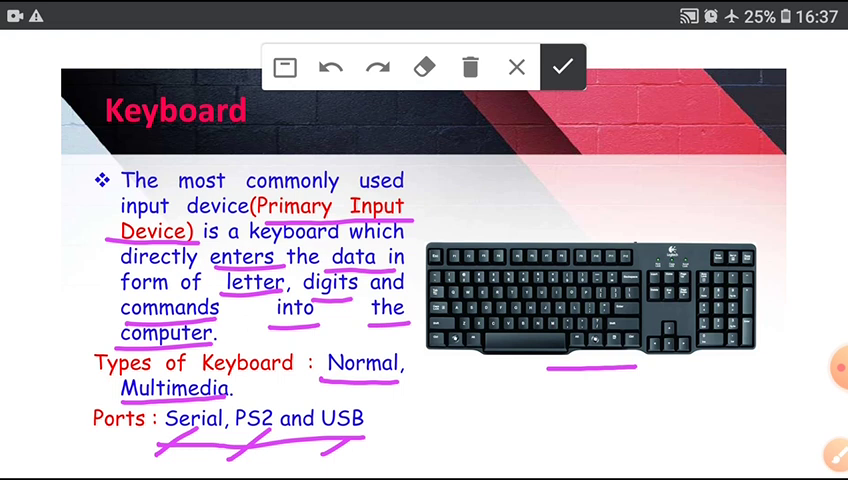
drag(440, 400, 485, 445)
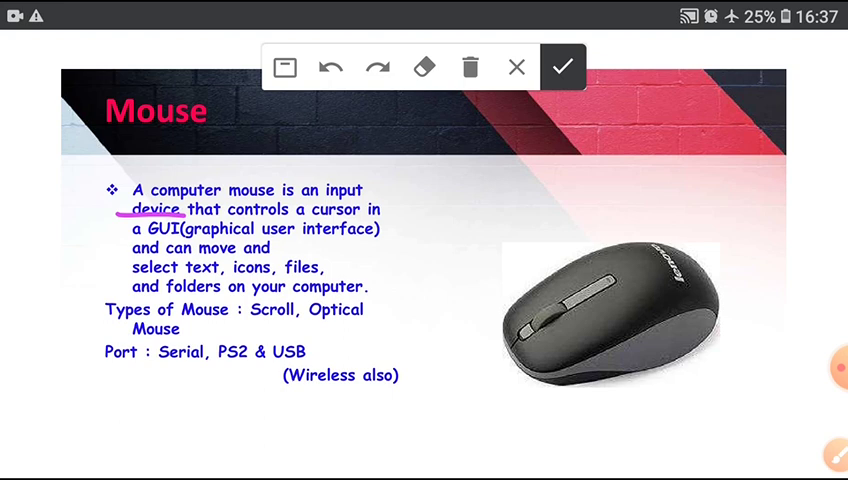
Underline graphical user interface and mouse description words, write GUI, then erase all ink.
drag(205, 248, 235, 248)
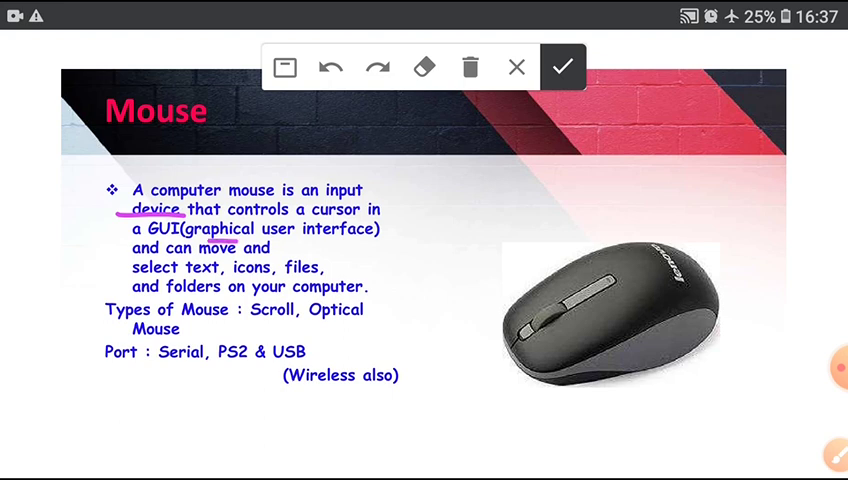
drag(140, 243, 400, 243)
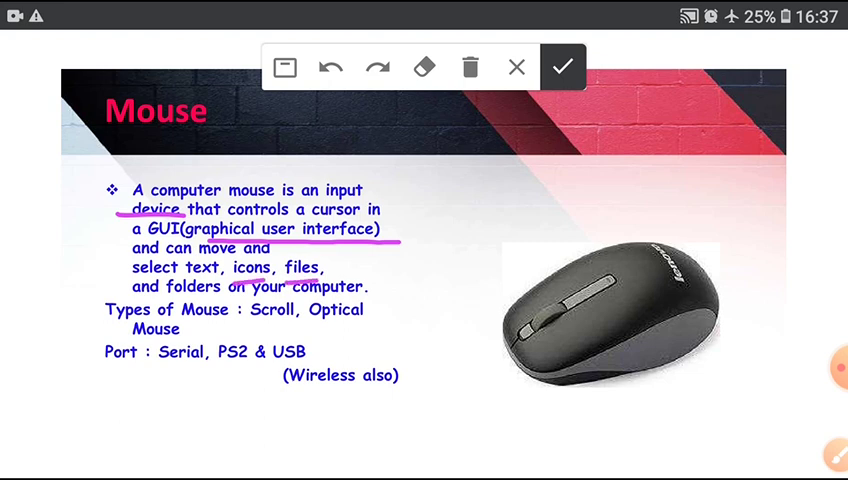
drag(150, 312, 360, 308)
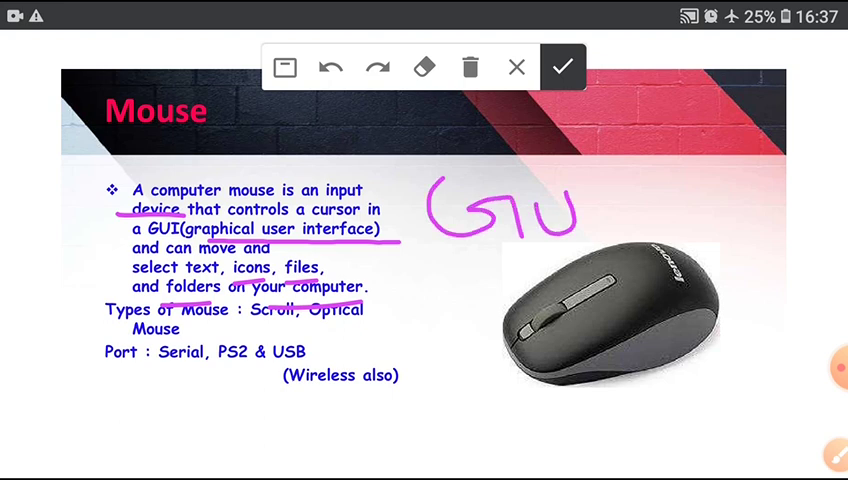
drag(590, 180, 600, 240)
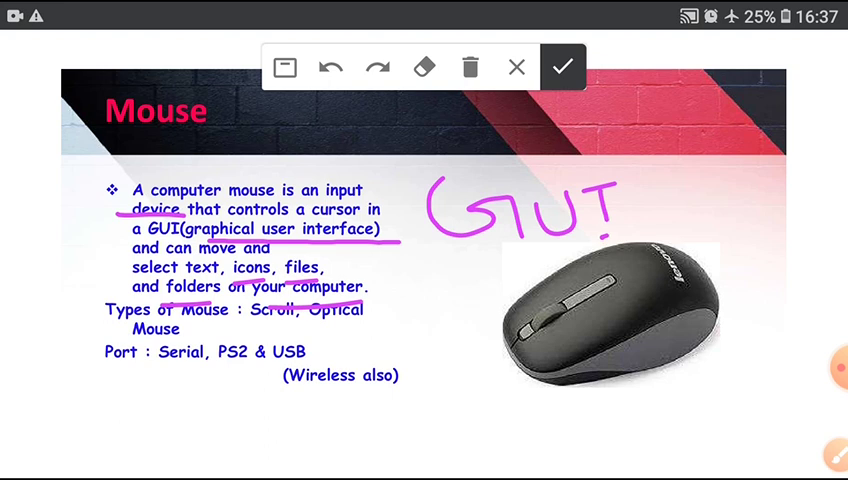
click(563, 67)
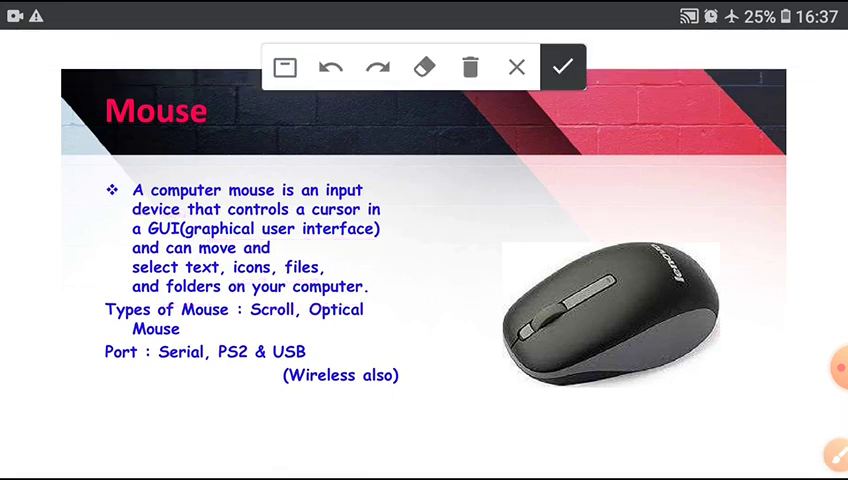
Underline the mouse types, Port line and Wireless, ticking PS2 and USB.
drag(248, 328, 292, 328)
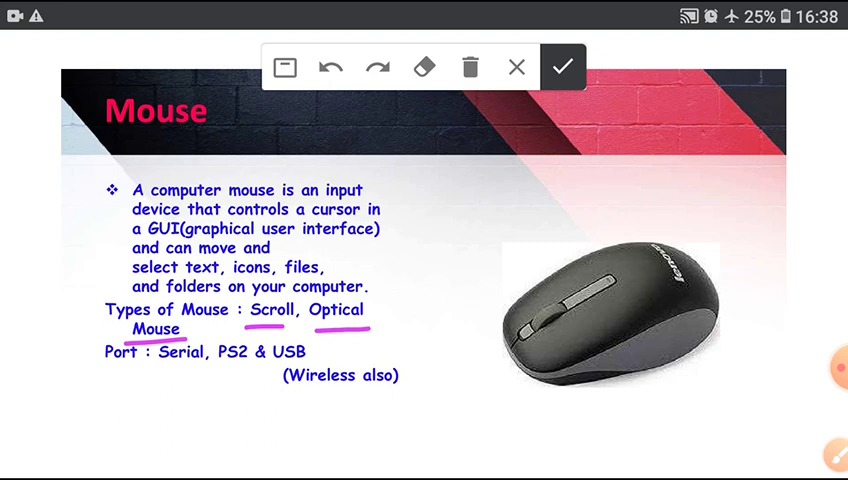
drag(100, 371, 205, 369)
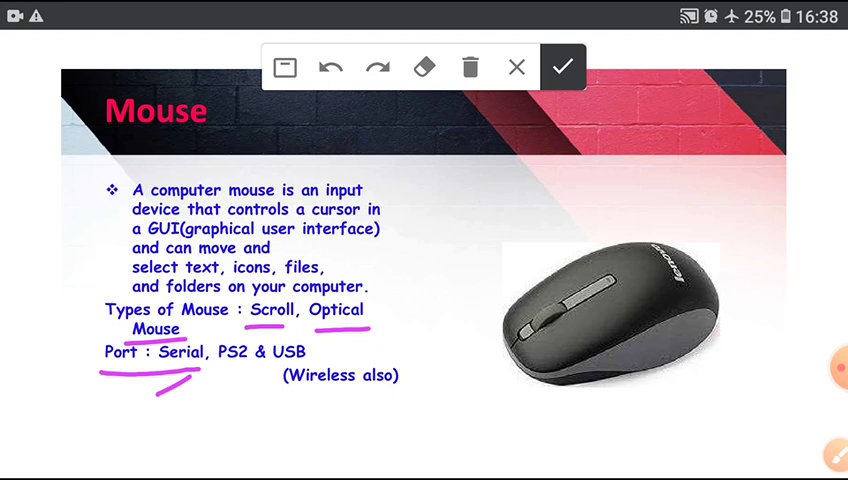
drag(213, 390, 243, 375)
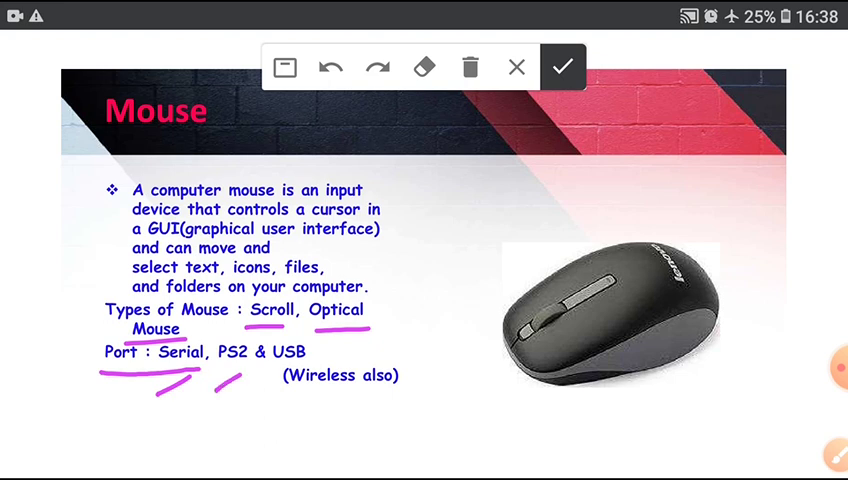
click(320, 357)
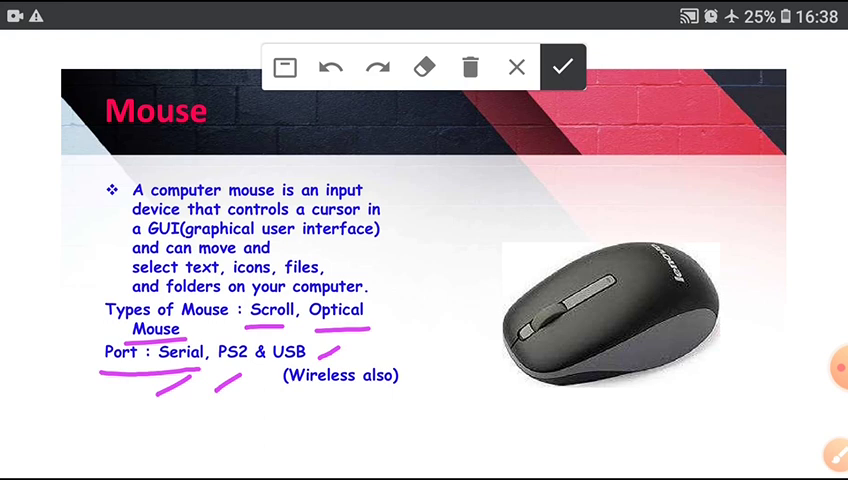
drag(290, 402, 408, 400)
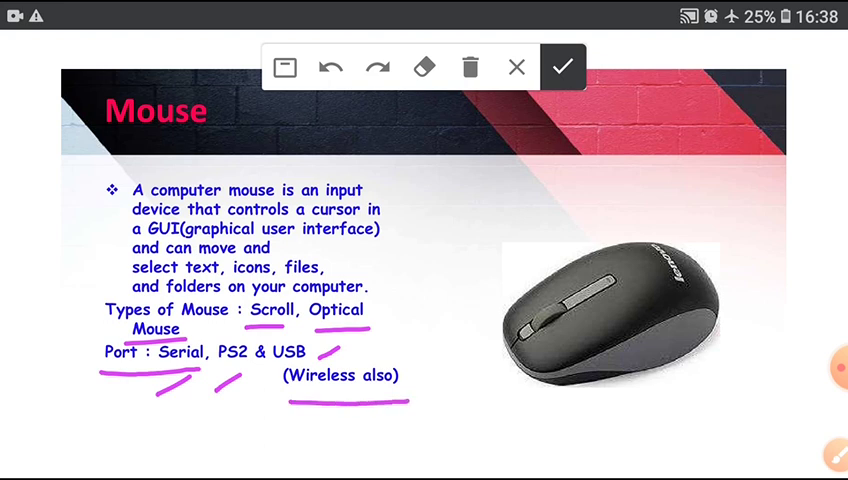
drag(515, 413, 595, 385)
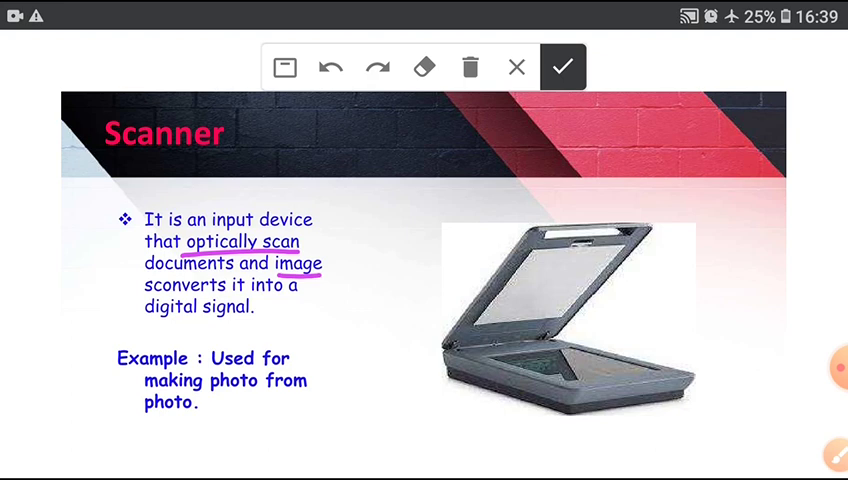
Underline digital signal and Used for on the Scanner slide.
drag(150, 323, 256, 318)
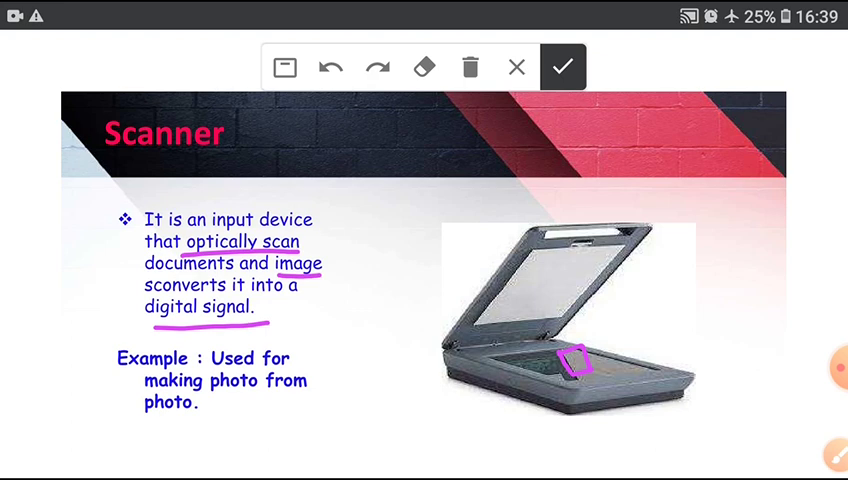
drag(210, 372, 295, 372)
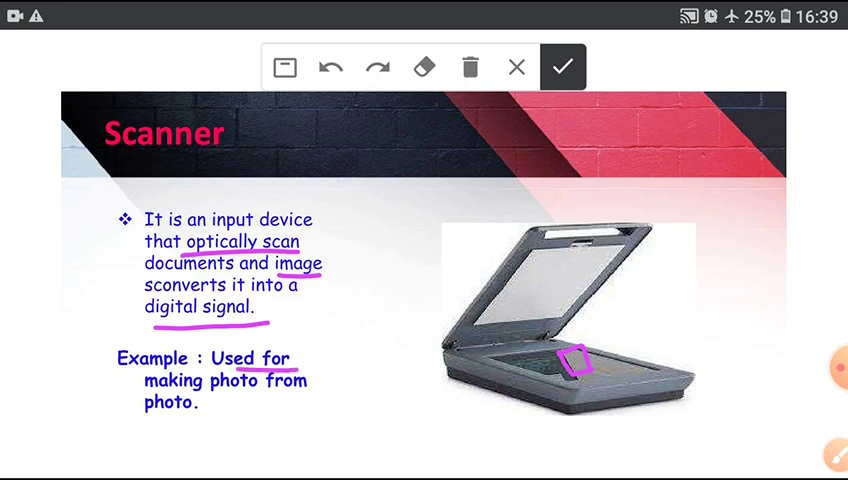
drag(202, 408, 270, 408)
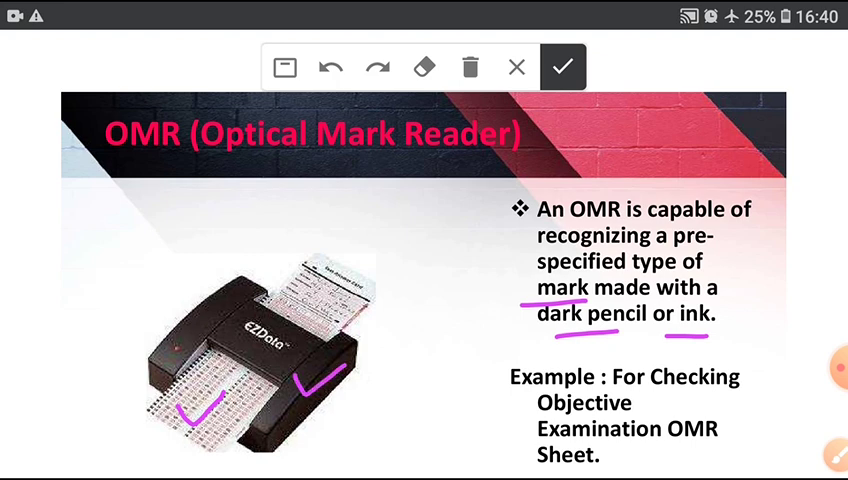
Underline Checking, Objective, Examination and OMR in the OMR example line.
drag(656, 400, 728, 398)
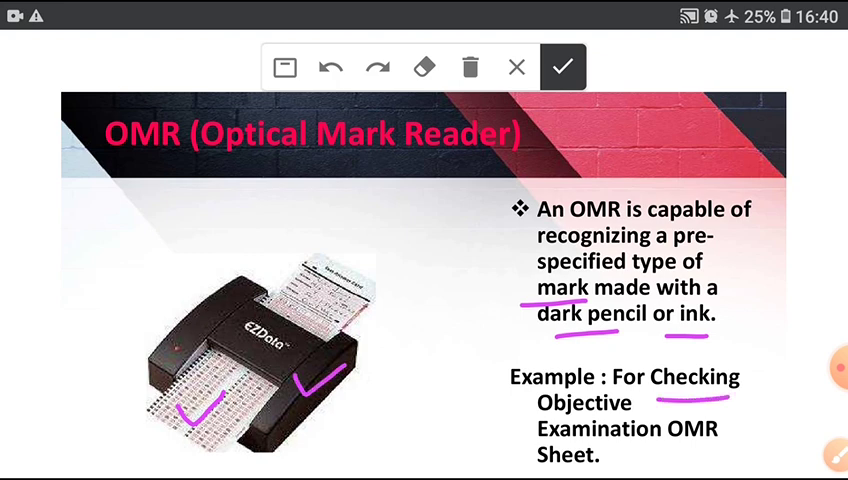
drag(525, 421, 620, 418)
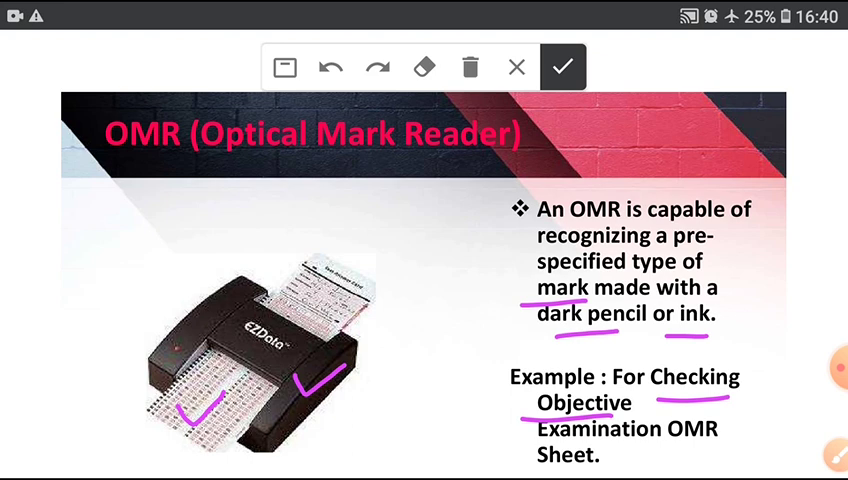
drag(520, 445, 615, 443)
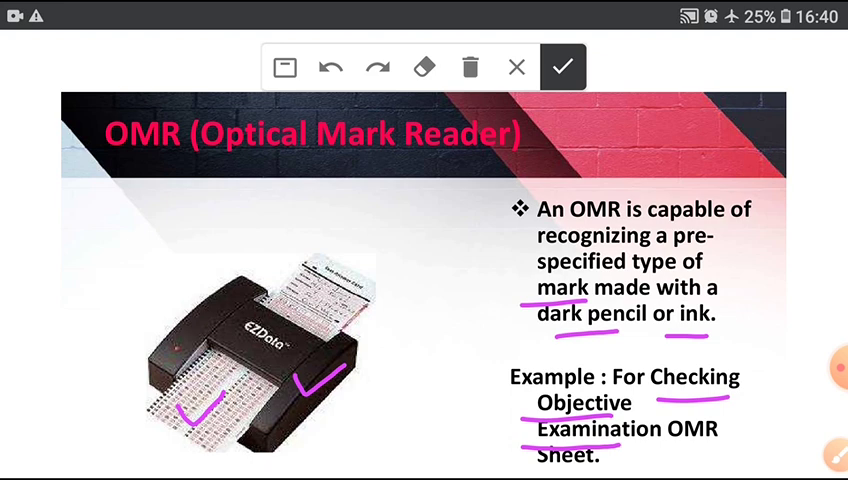
drag(660, 460, 700, 460)
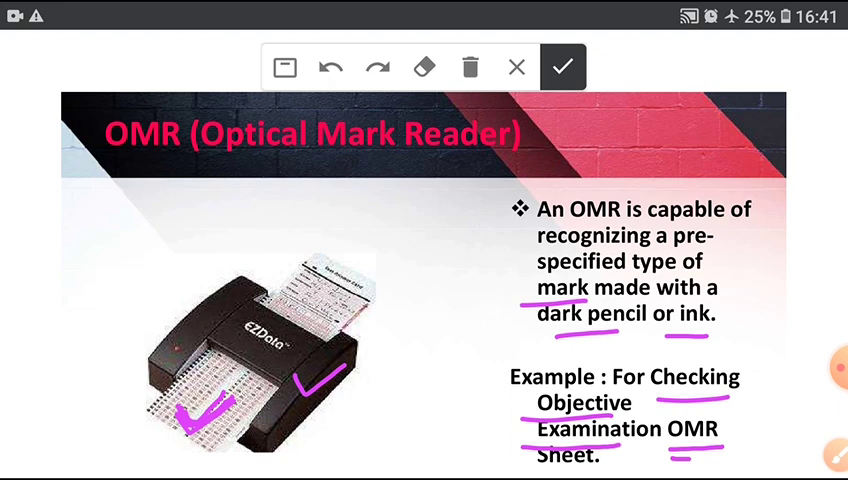
drag(540, 340, 625, 343)
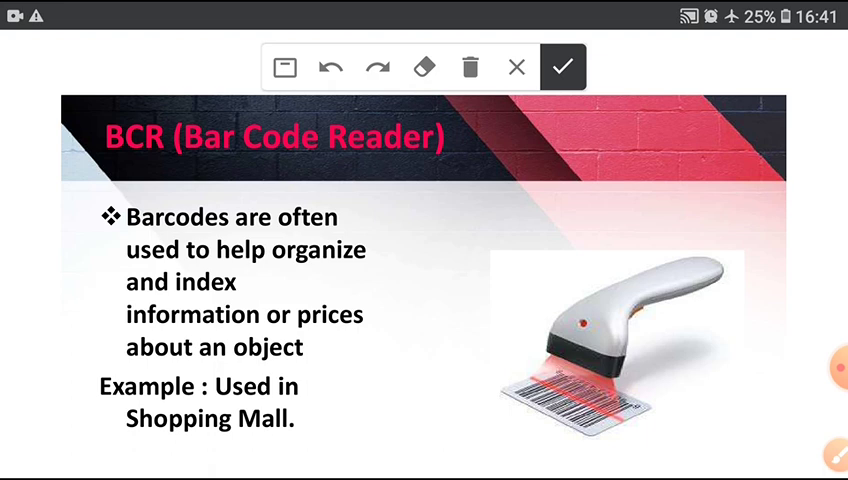
Underline organize, and index, and a lower phrase on the Bar Code Reader slide.
drag(272, 272, 373, 268)
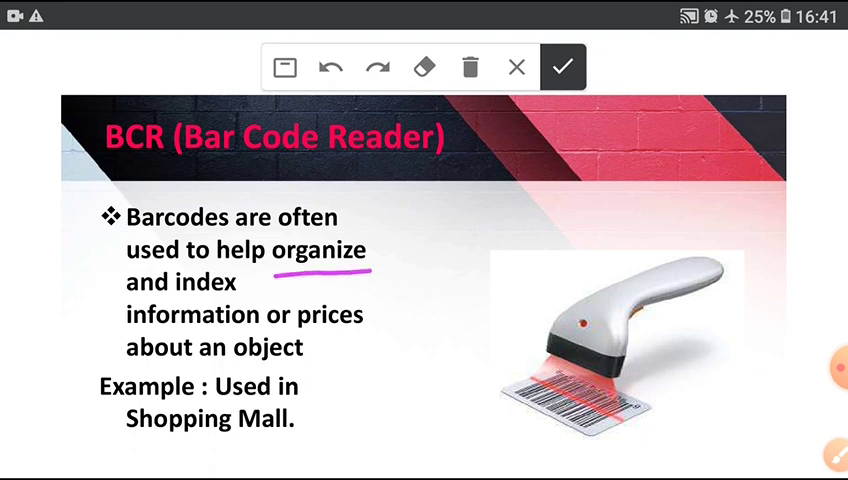
drag(124, 298, 235, 298)
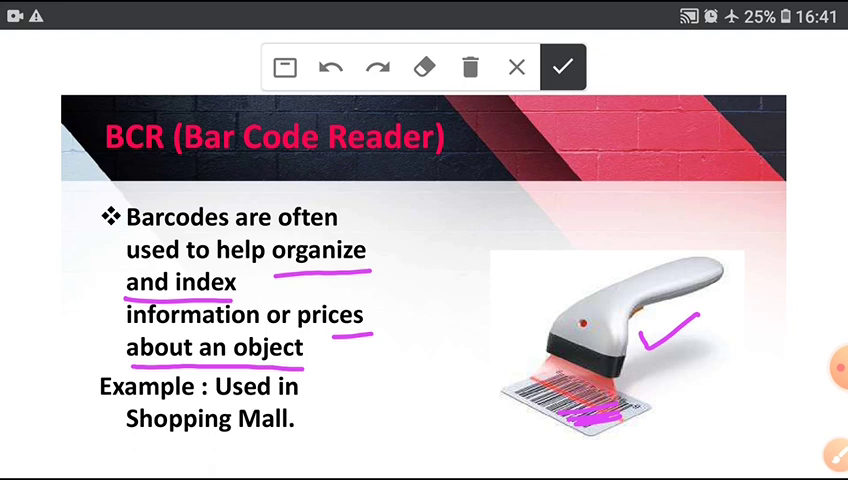
drag(95, 408, 210, 403)
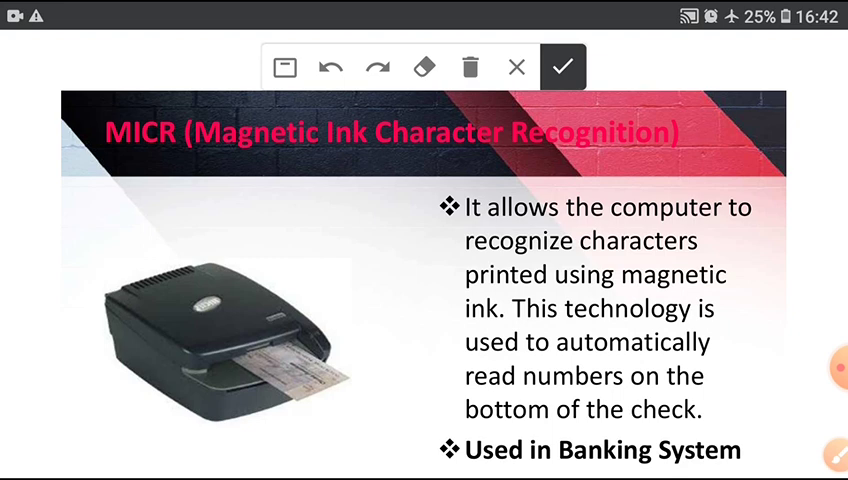
Underline characters and Used in Banking System, and stroke the cheque photo.
drag(562, 258, 648, 256)
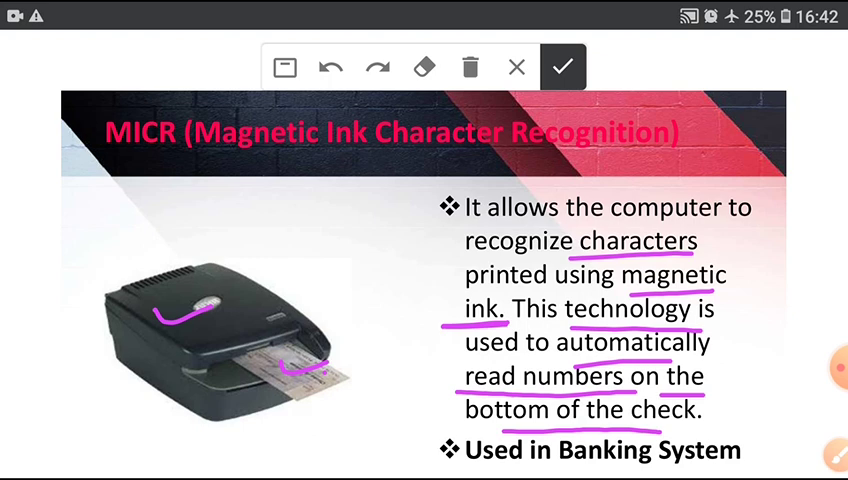
drag(485, 467, 610, 467)
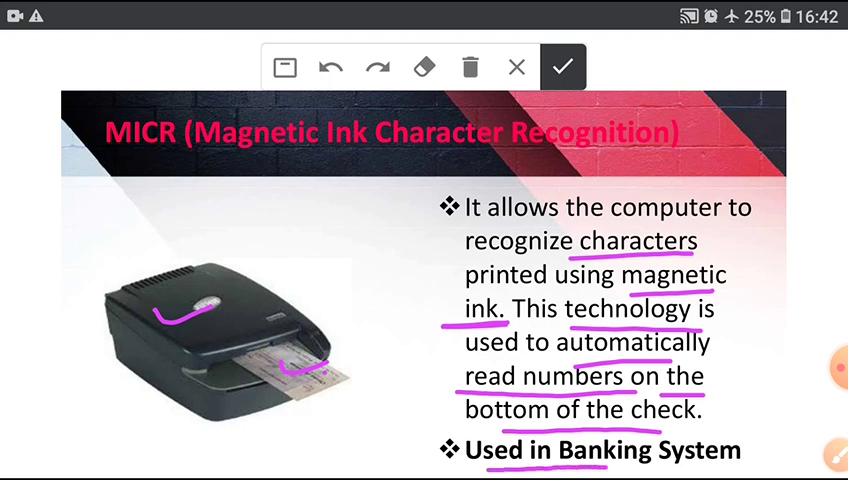
drag(600, 466, 660, 466)
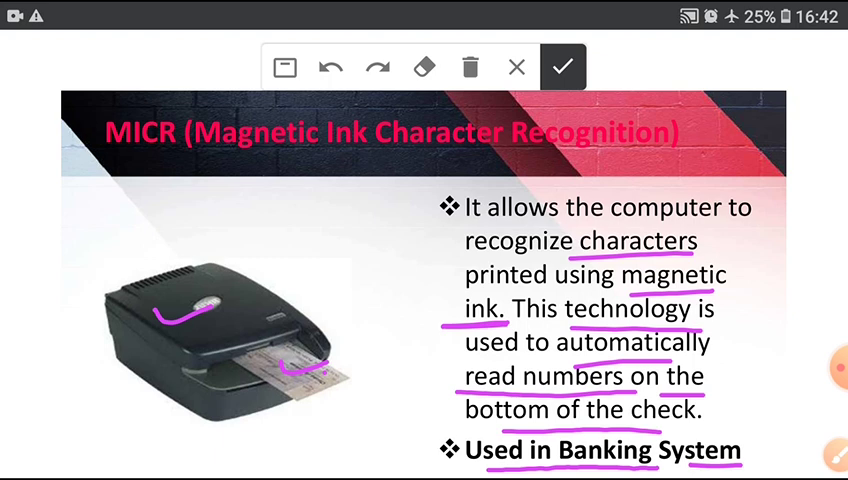
drag(288, 400, 325, 385)
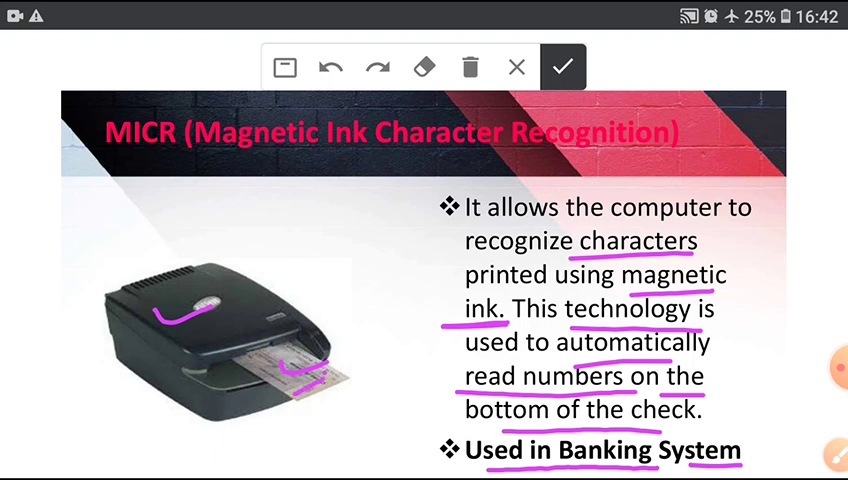
click(563, 66)
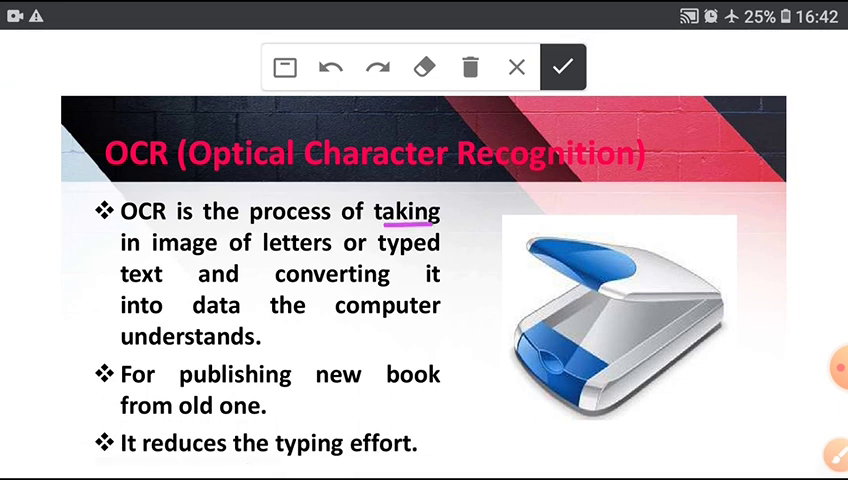
Underline typed, text, new book and taking on the OCR slide.
drag(378, 265, 440, 265)
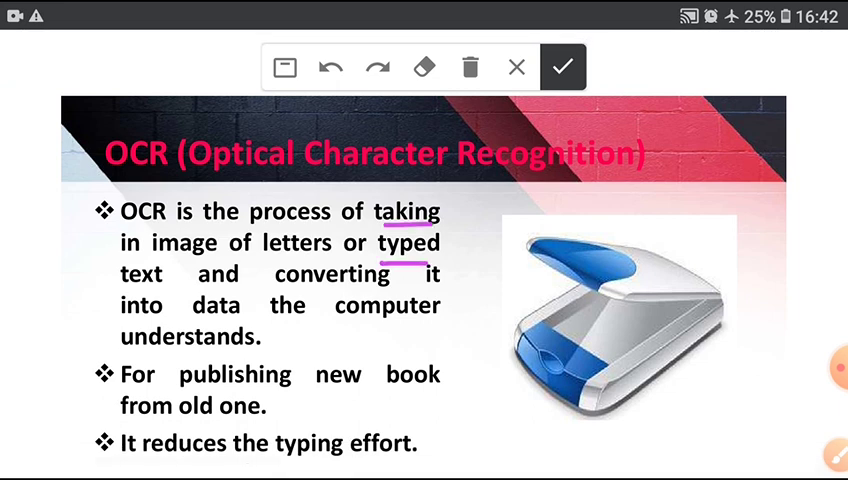
drag(118, 295, 405, 295)
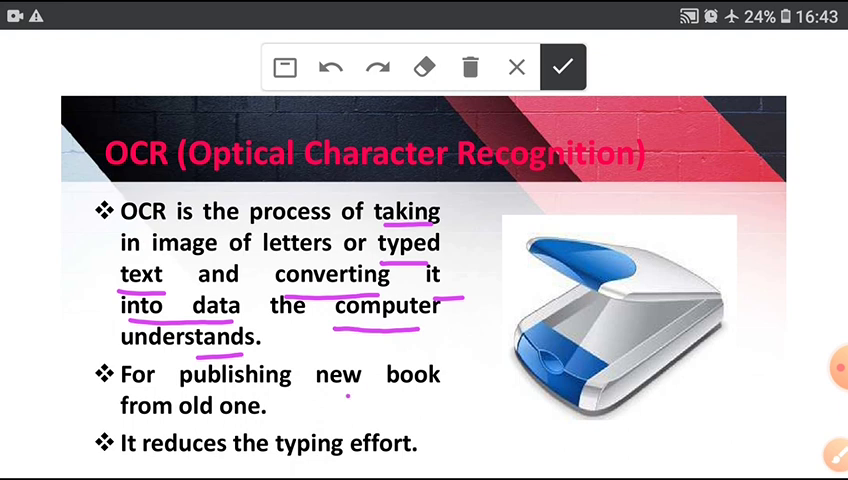
drag(345, 398, 415, 390)
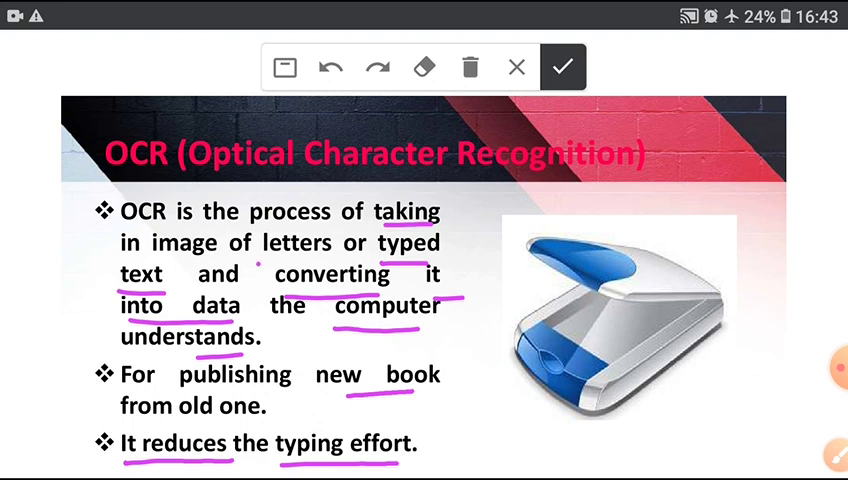
drag(263, 262, 330, 262)
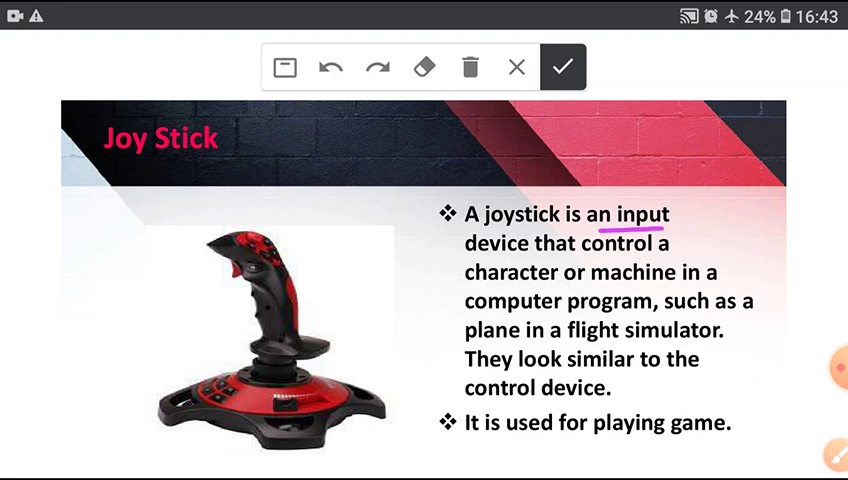
Underline three Joy Stick description lines, including control device.
drag(462, 292, 668, 291)
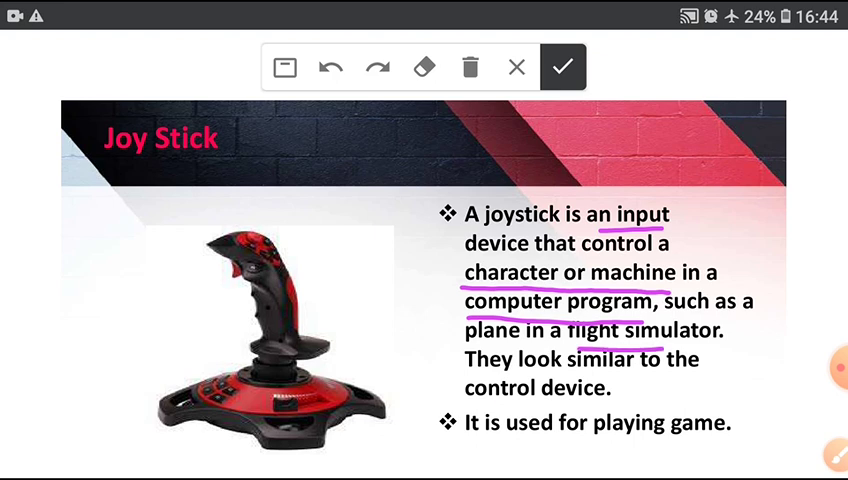
drag(492, 407, 615, 407)
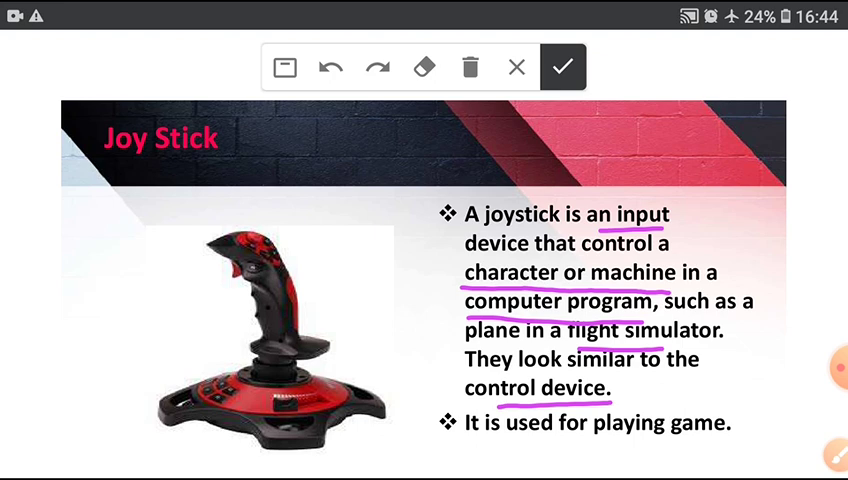
drag(463, 450, 725, 448)
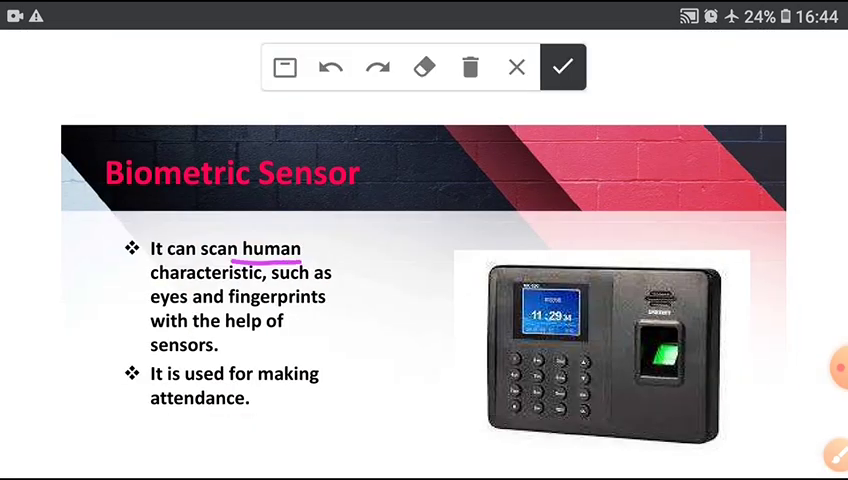
Underline characteristic, eyes, fingerprints, sensors and attendance on the Biometric Sensor slide in purple.
drag(150, 287, 247, 287)
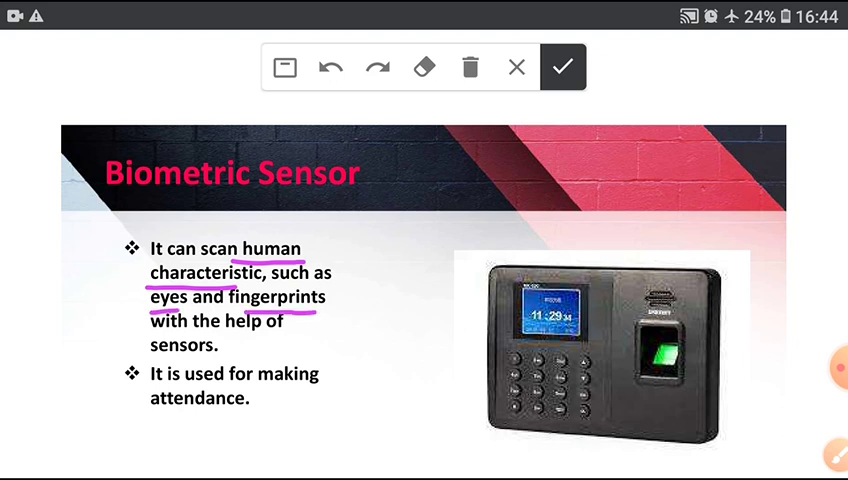
drag(152, 358, 232, 356)
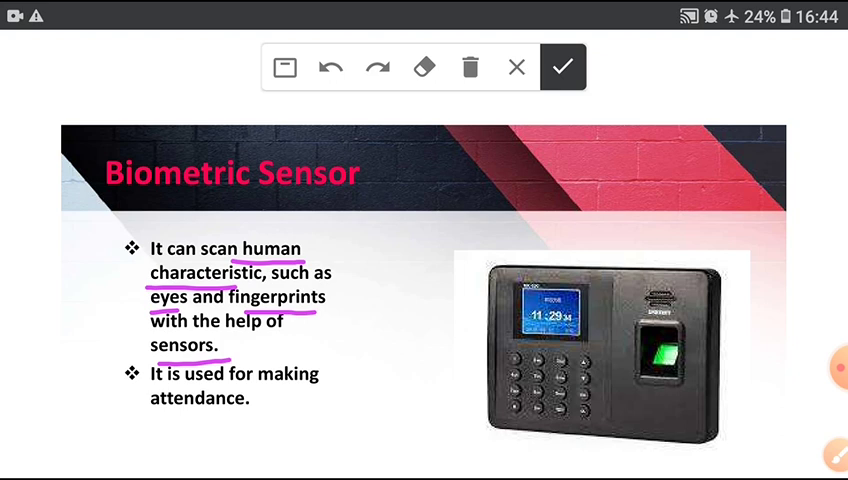
drag(260, 400, 320, 395)
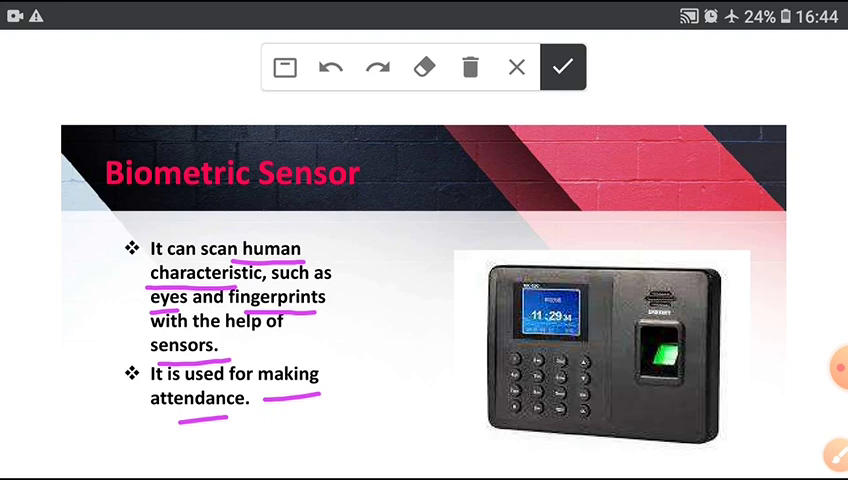
click(562, 67)
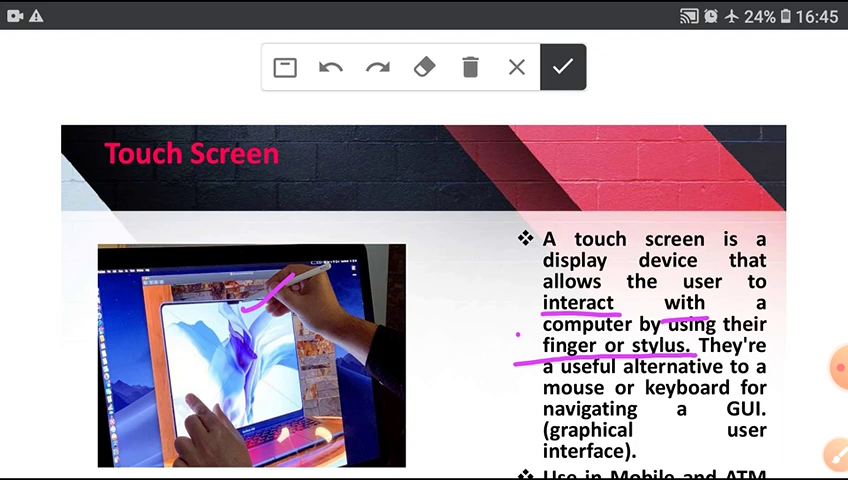
Draw three purple strokes across the tablet photo, underline GUI, then clear all ink.
drag(205, 370, 300, 350)
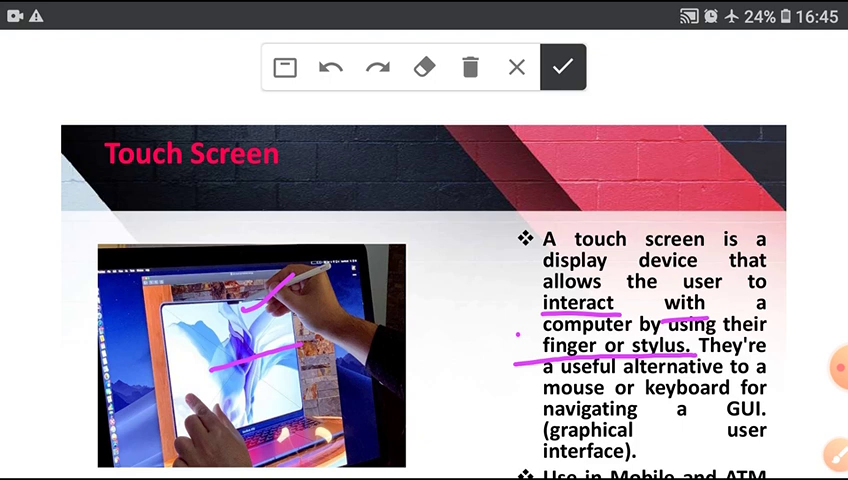
drag(358, 385, 396, 372)
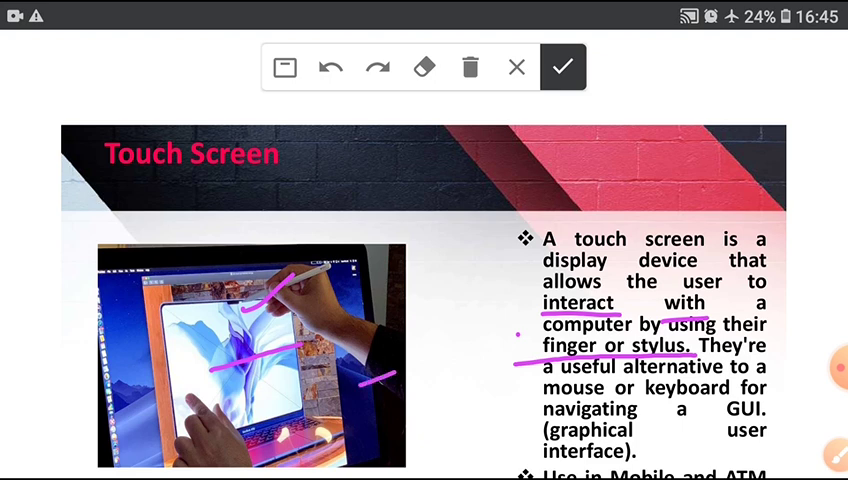
drag(413, 290, 470, 260)
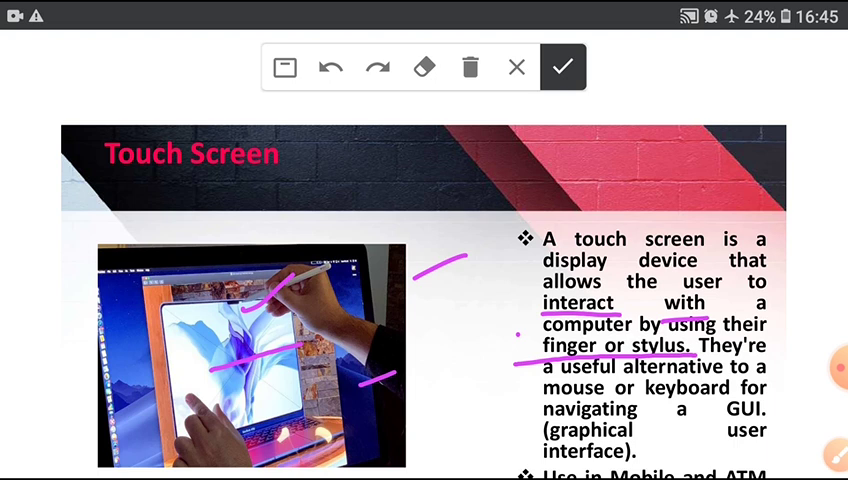
drag(718, 425, 772, 421)
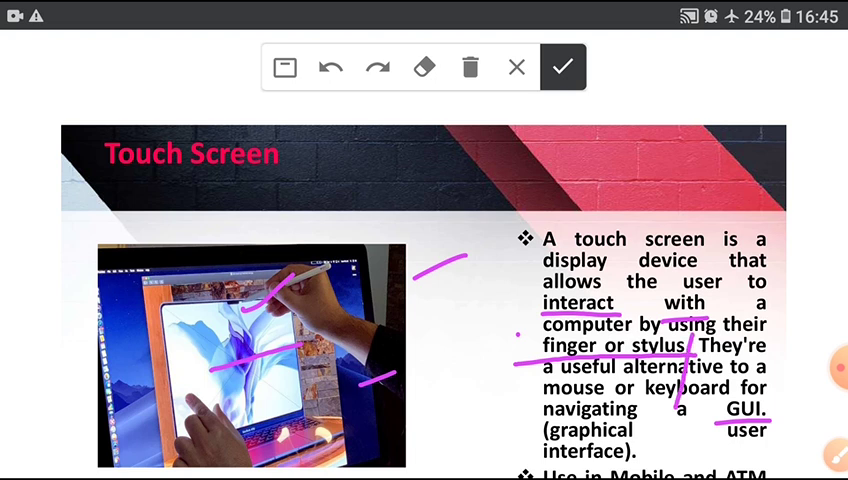
click(562, 66)
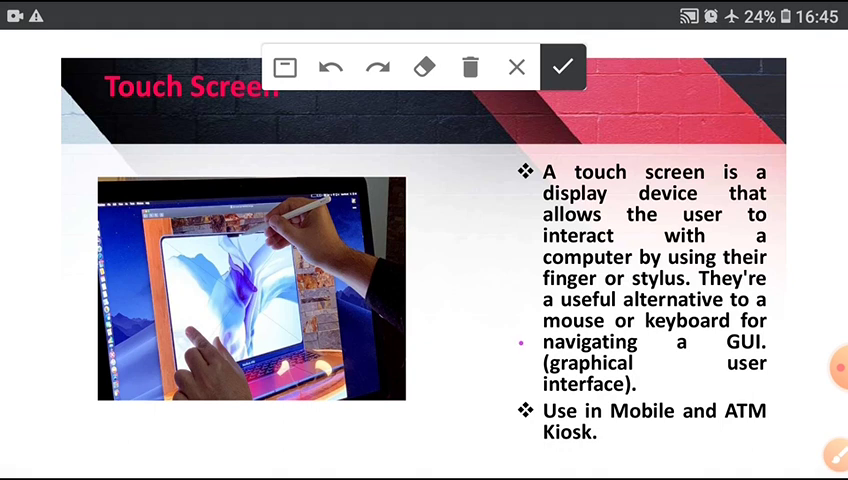
Underline Mobile, ATM and Kiosk in purple, then move to the Web Camera slide.
drag(718, 432, 765, 432)
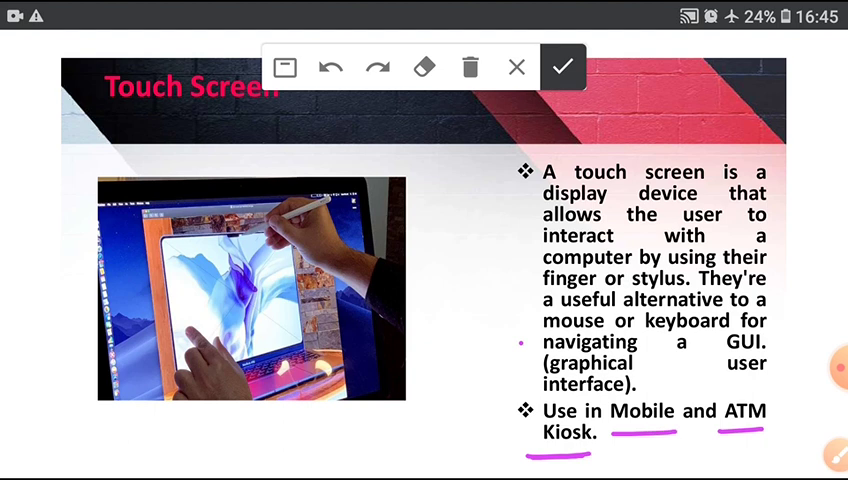
click(562, 66)
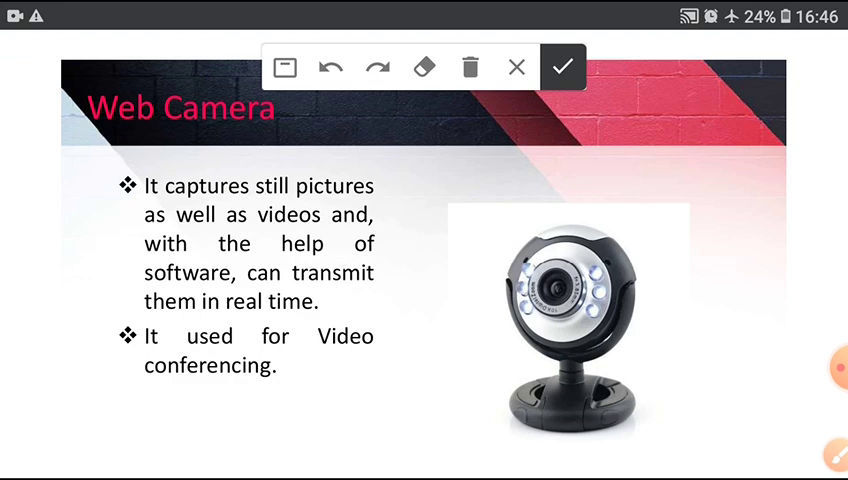
Draw purple underlines beneath still pictures, videos, software and can transmit on Web Camera.
drag(248, 205, 380, 203)
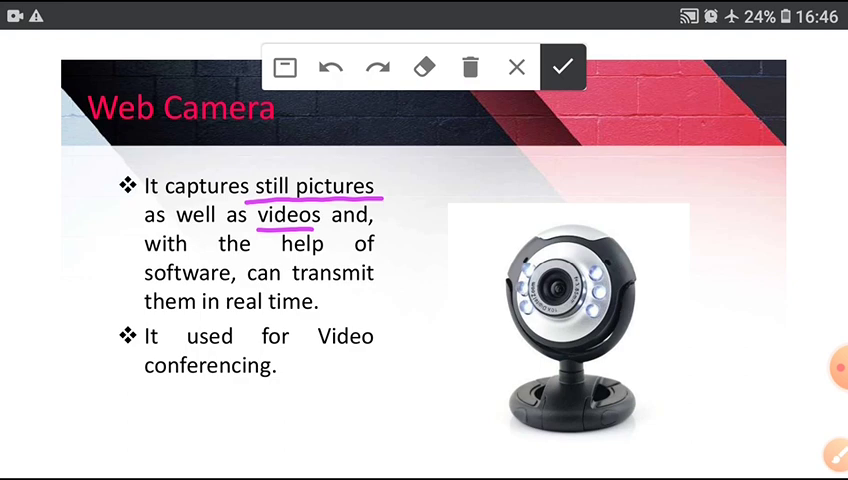
drag(145, 290, 375, 290)
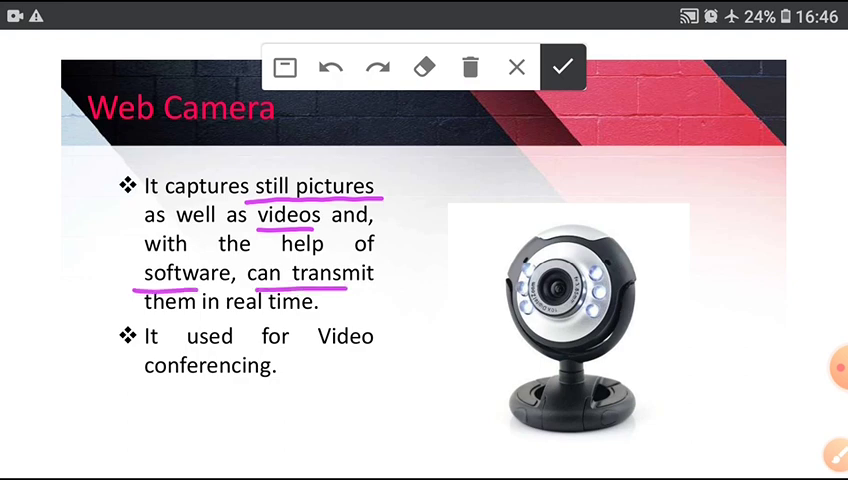
drag(175, 318, 320, 315)
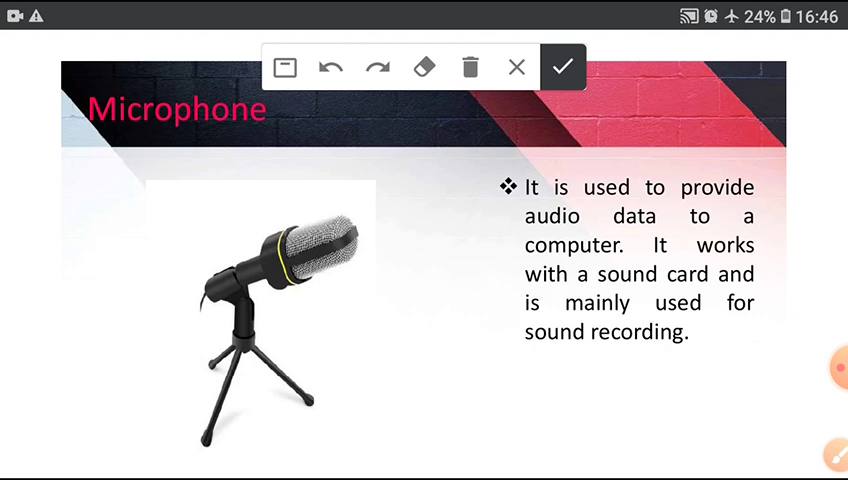
Draw purple underlines beneath 'sound recording' and a second line on the Microphone slide.
drag(521, 359, 676, 354)
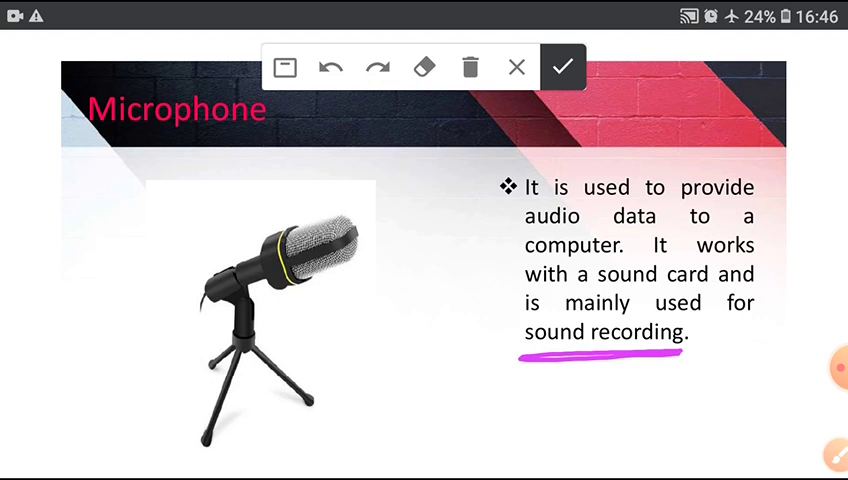
drag(515, 265, 620, 262)
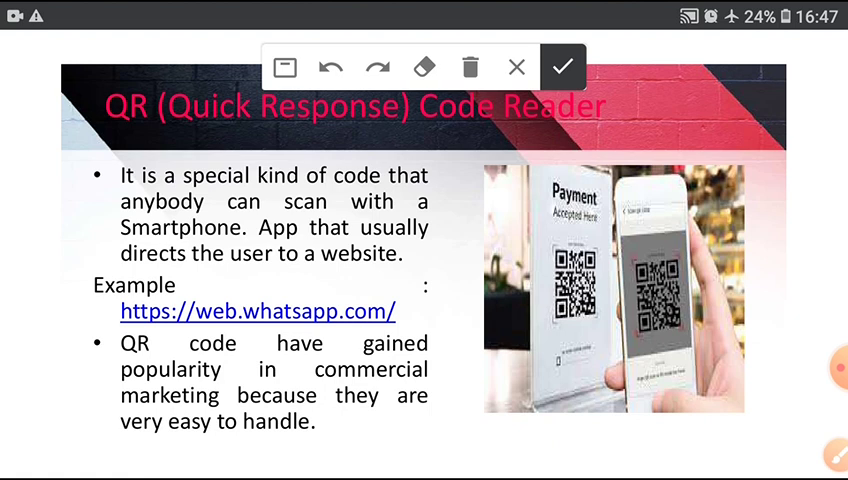
Underline 'Smartphone' and 'user to a website' in purple on the QR Code Reader slide.
drag(118, 241, 262, 240)
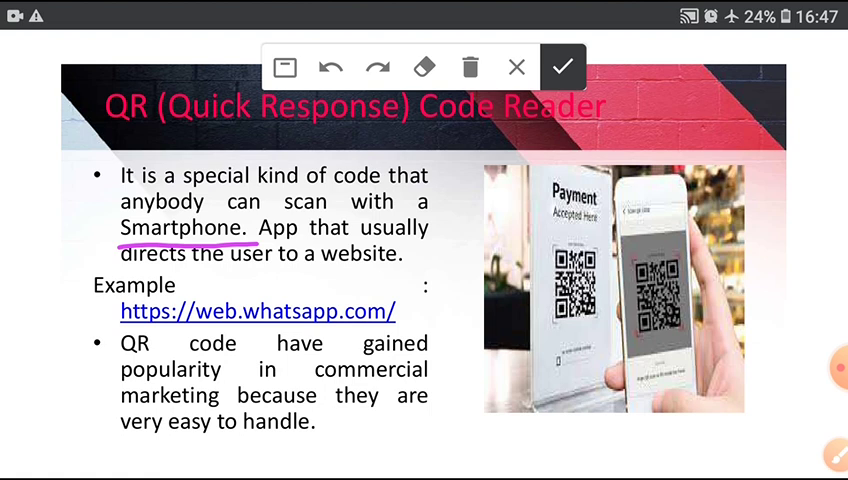
drag(262, 276, 398, 272)
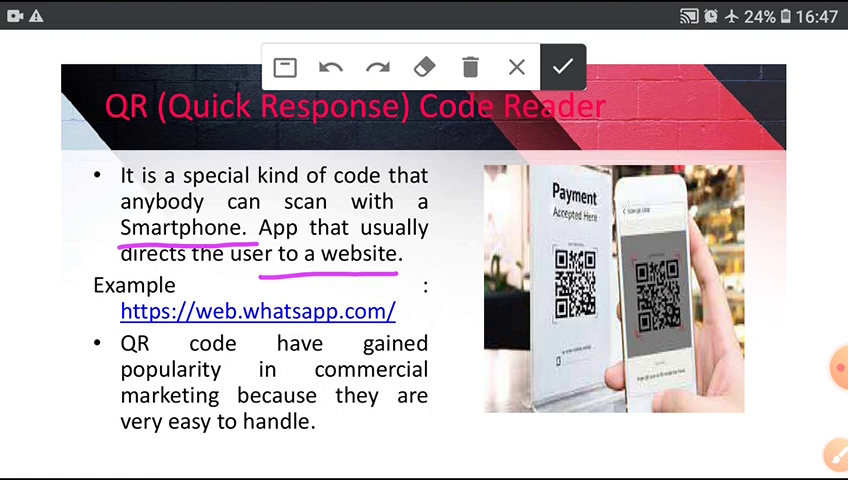